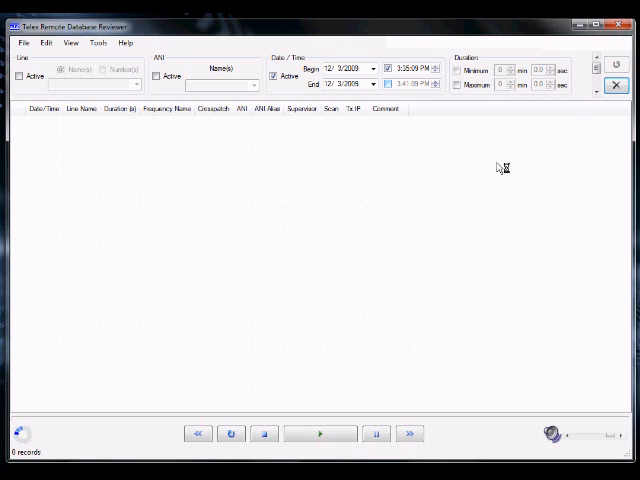
mouse_move(44, 440)
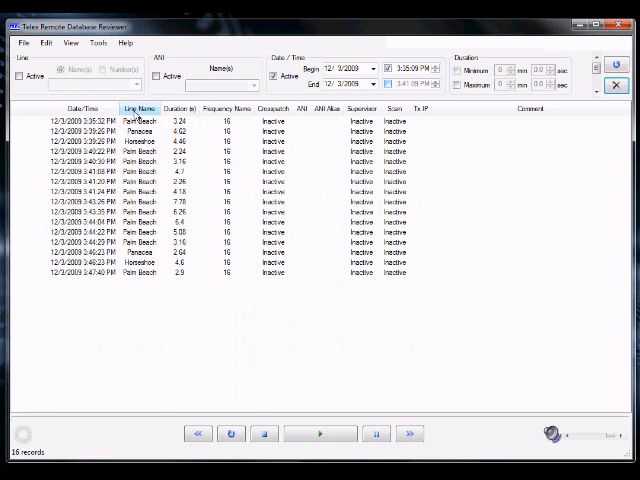
Step: Filter the query results to show only recordings from the Pensacola line
left_click(16, 76)
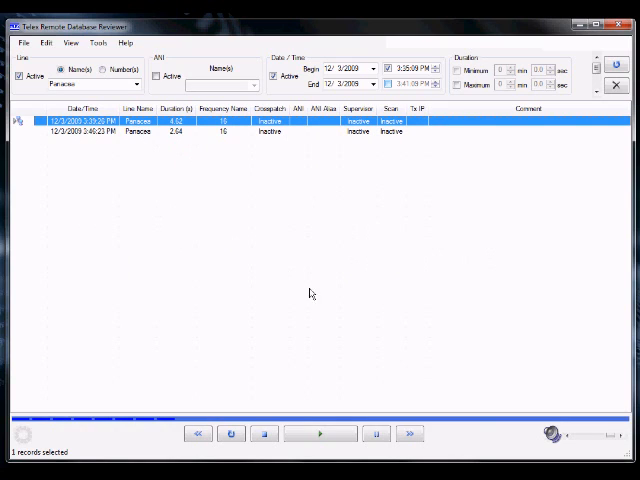
mouse_move(332, 346)
type("Sea Tow Mayport")
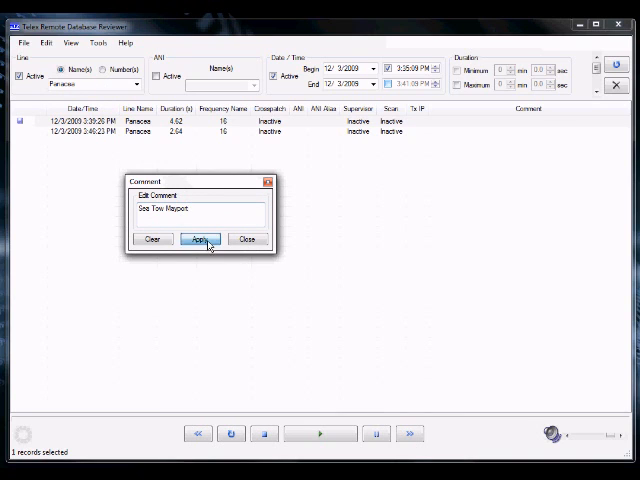
Step: Apply the comment 'Sea Tow Mayport' to the first Pensacola recording
left_click(200, 240)
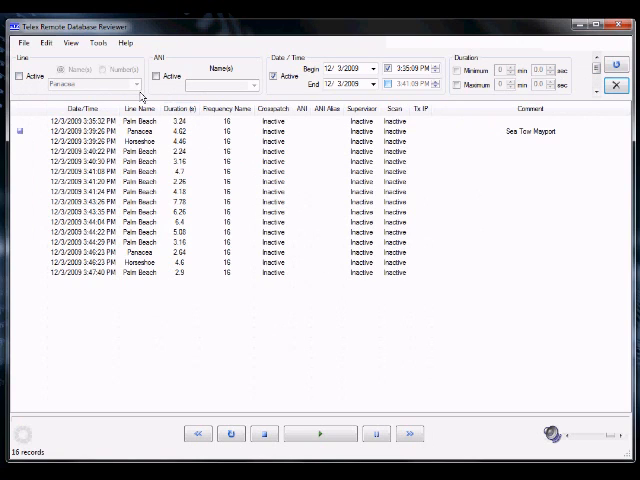
left_click(92, 44)
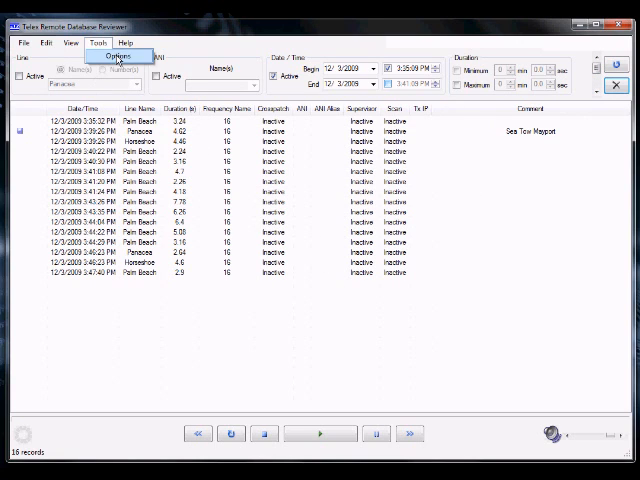
left_click(116, 56)
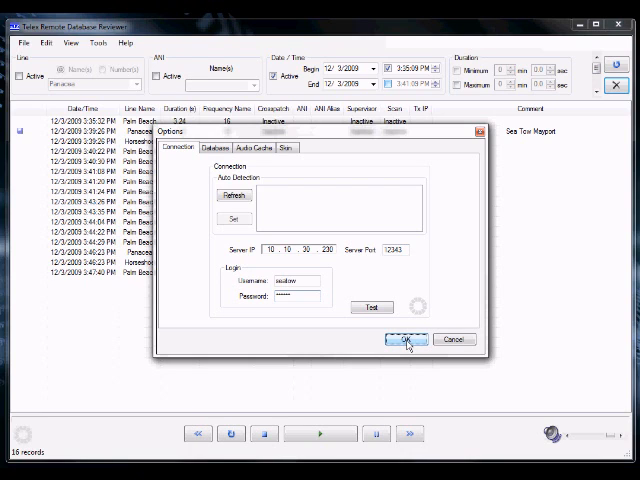
left_click(408, 340)
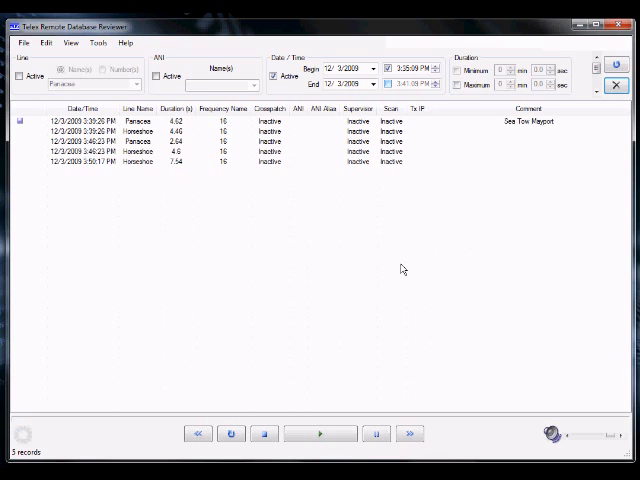
mouse_move(144, 170)
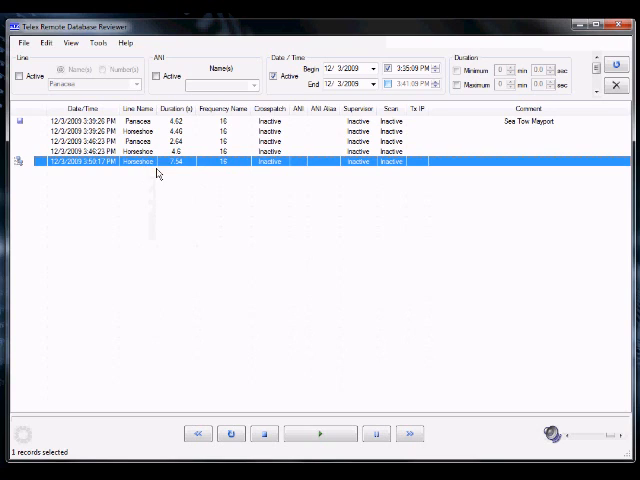
mouse_move(292, 246)
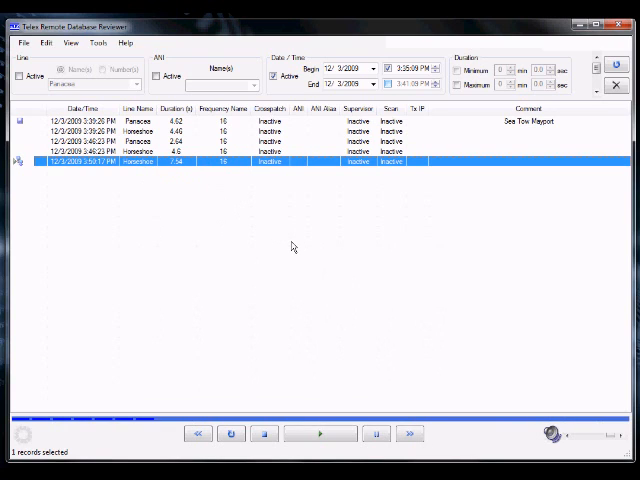
mouse_move(296, 252)
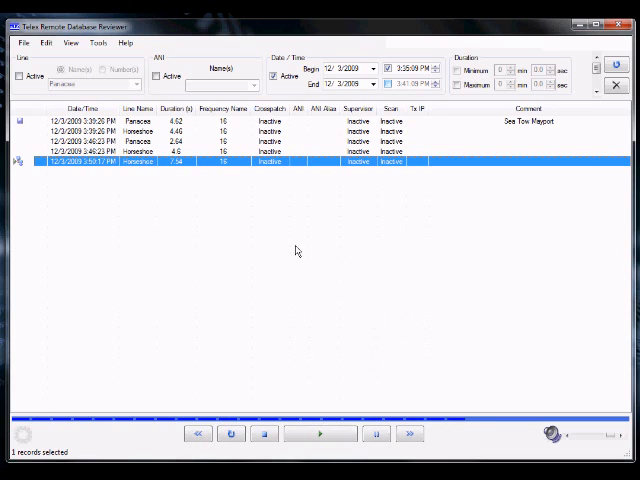
mouse_move(212, 186)
type("Unreadable")
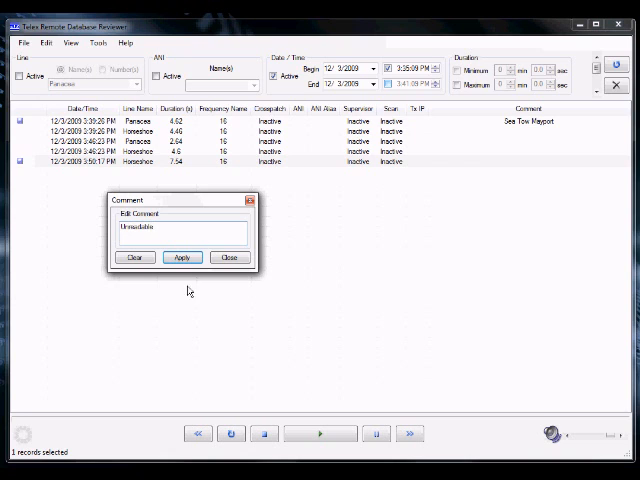
Step: Apply the comment 'Unreadable' to the last played recording
left_click(182, 256)
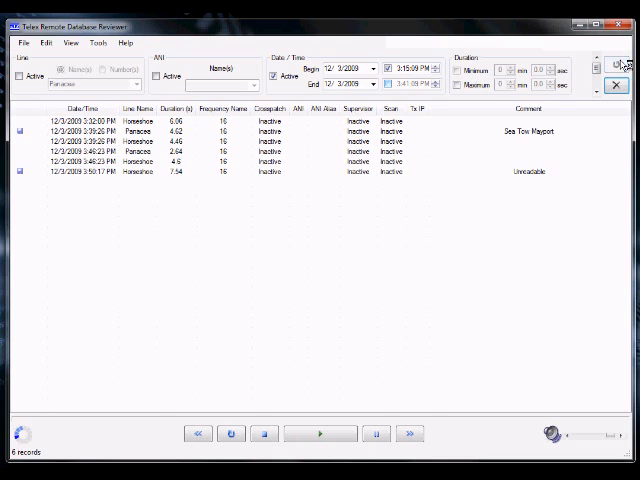
Step: Refresh the query to a longer list and play the Coast Guard-commented recording
left_click(620, 64)
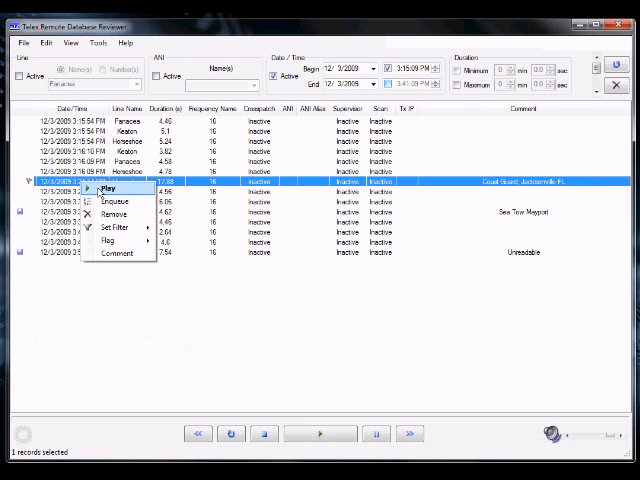
left_click(236, 288)
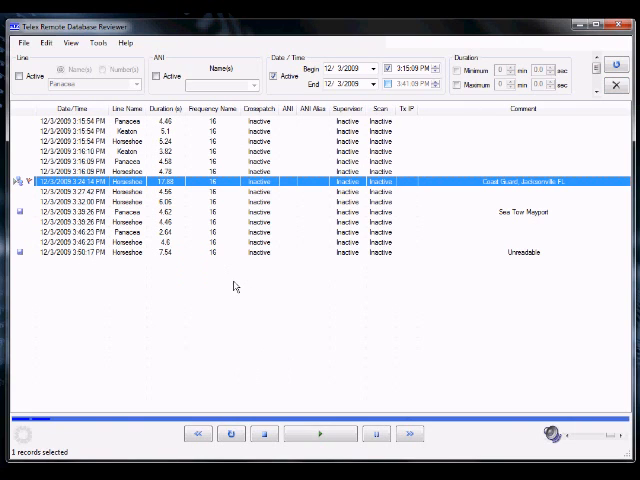
mouse_move(250, 282)
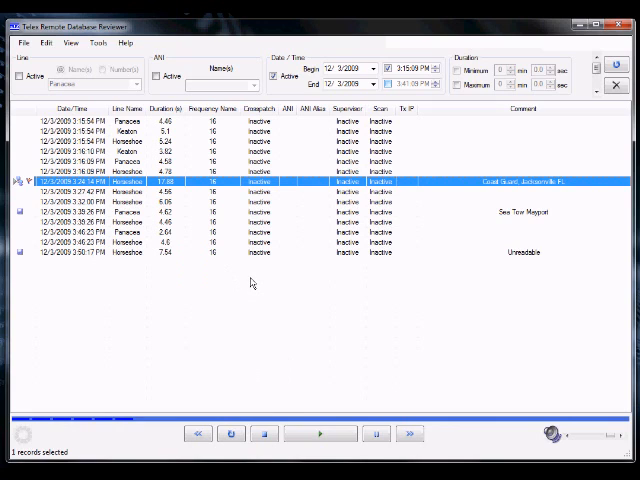
mouse_move(232, 208)
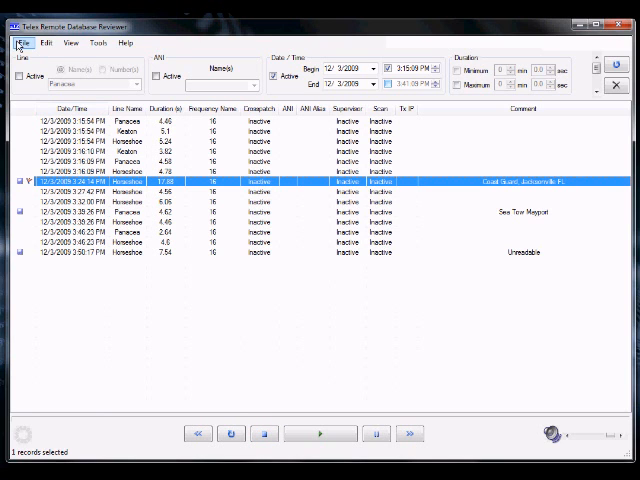
Step: Export the selected record to the Recordings directory and view the export progress report
left_click(16, 44)
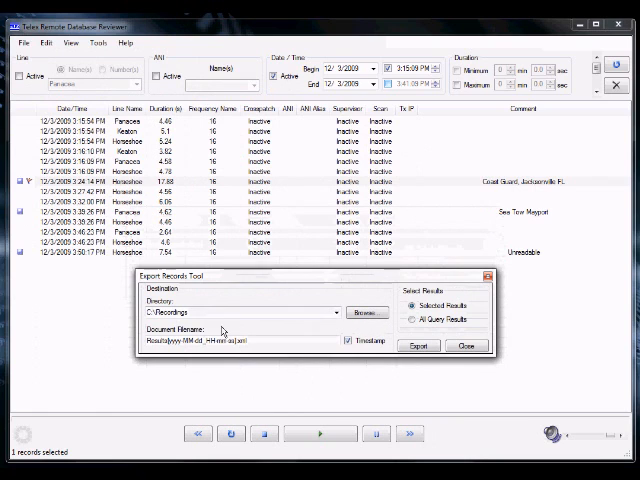
left_click(420, 344)
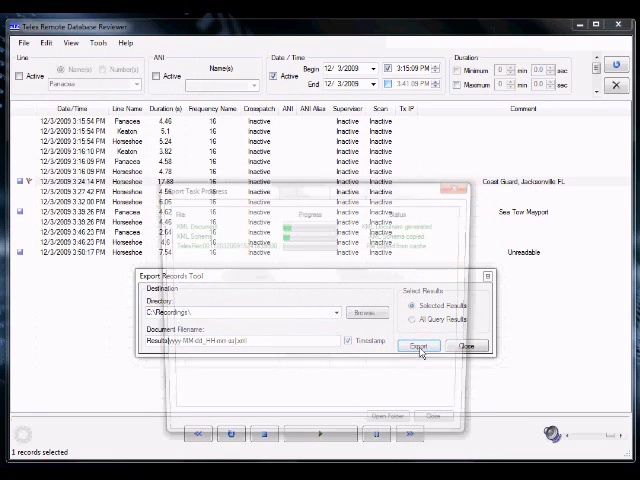
left_click(420, 344)
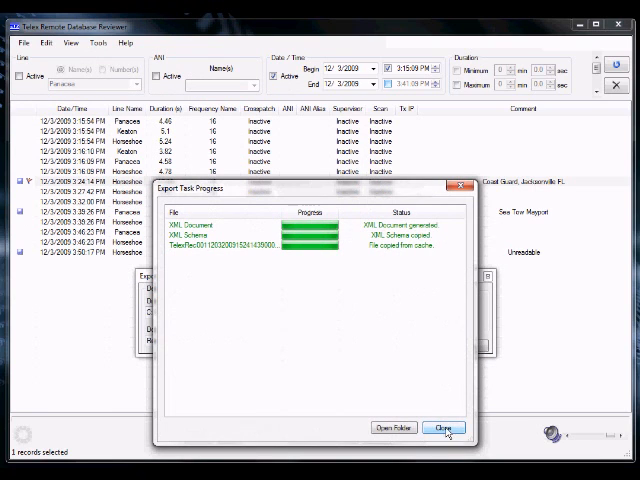